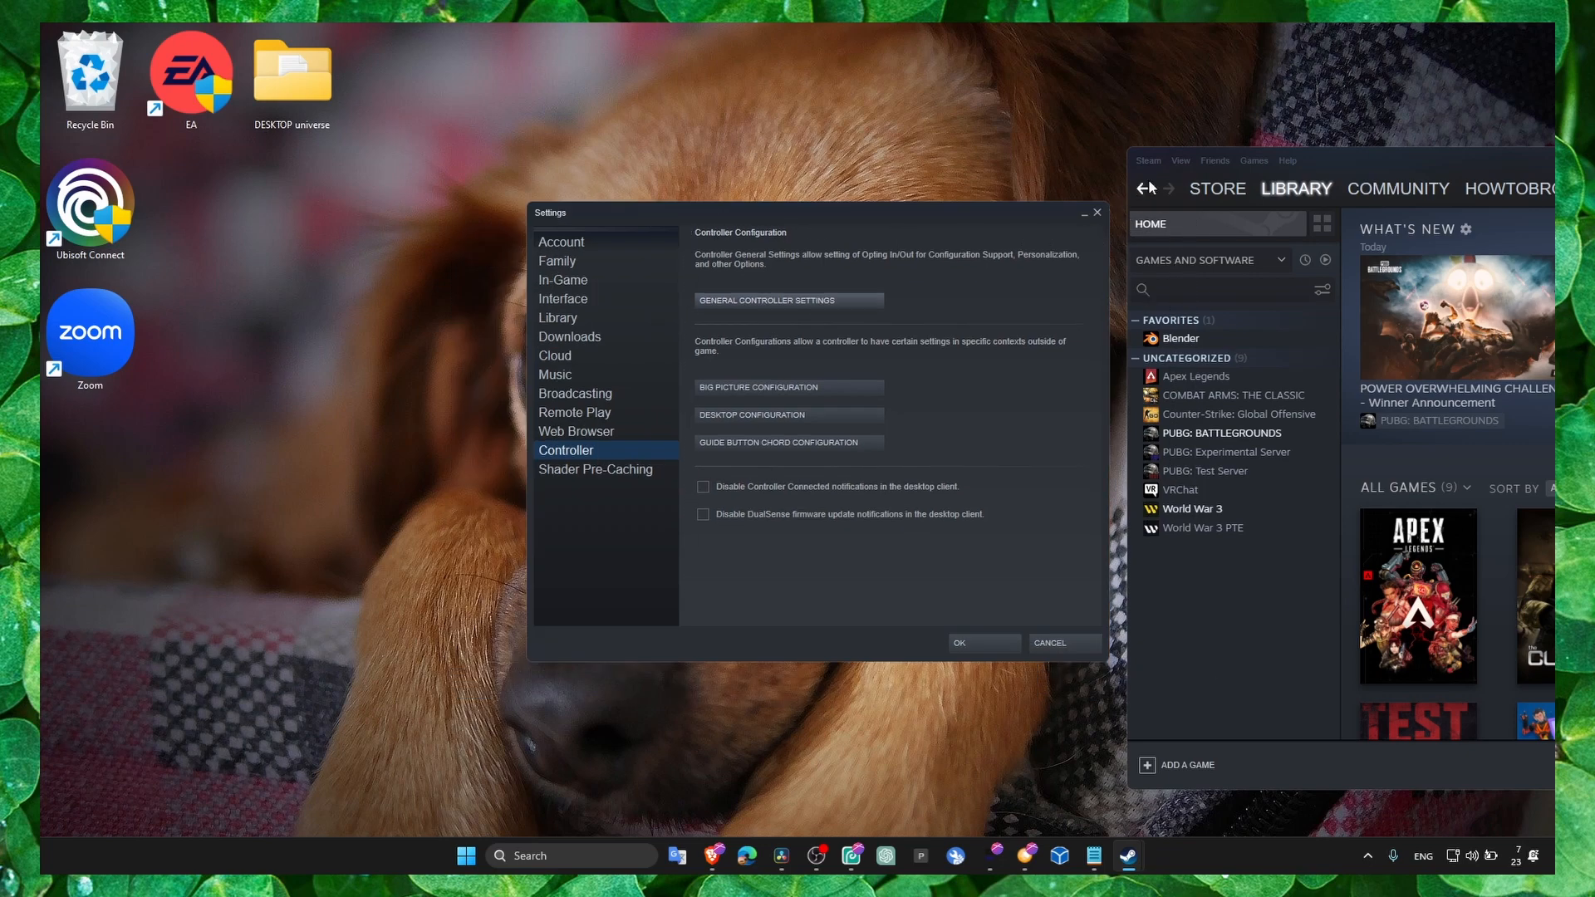
mouse_move(584, 468)
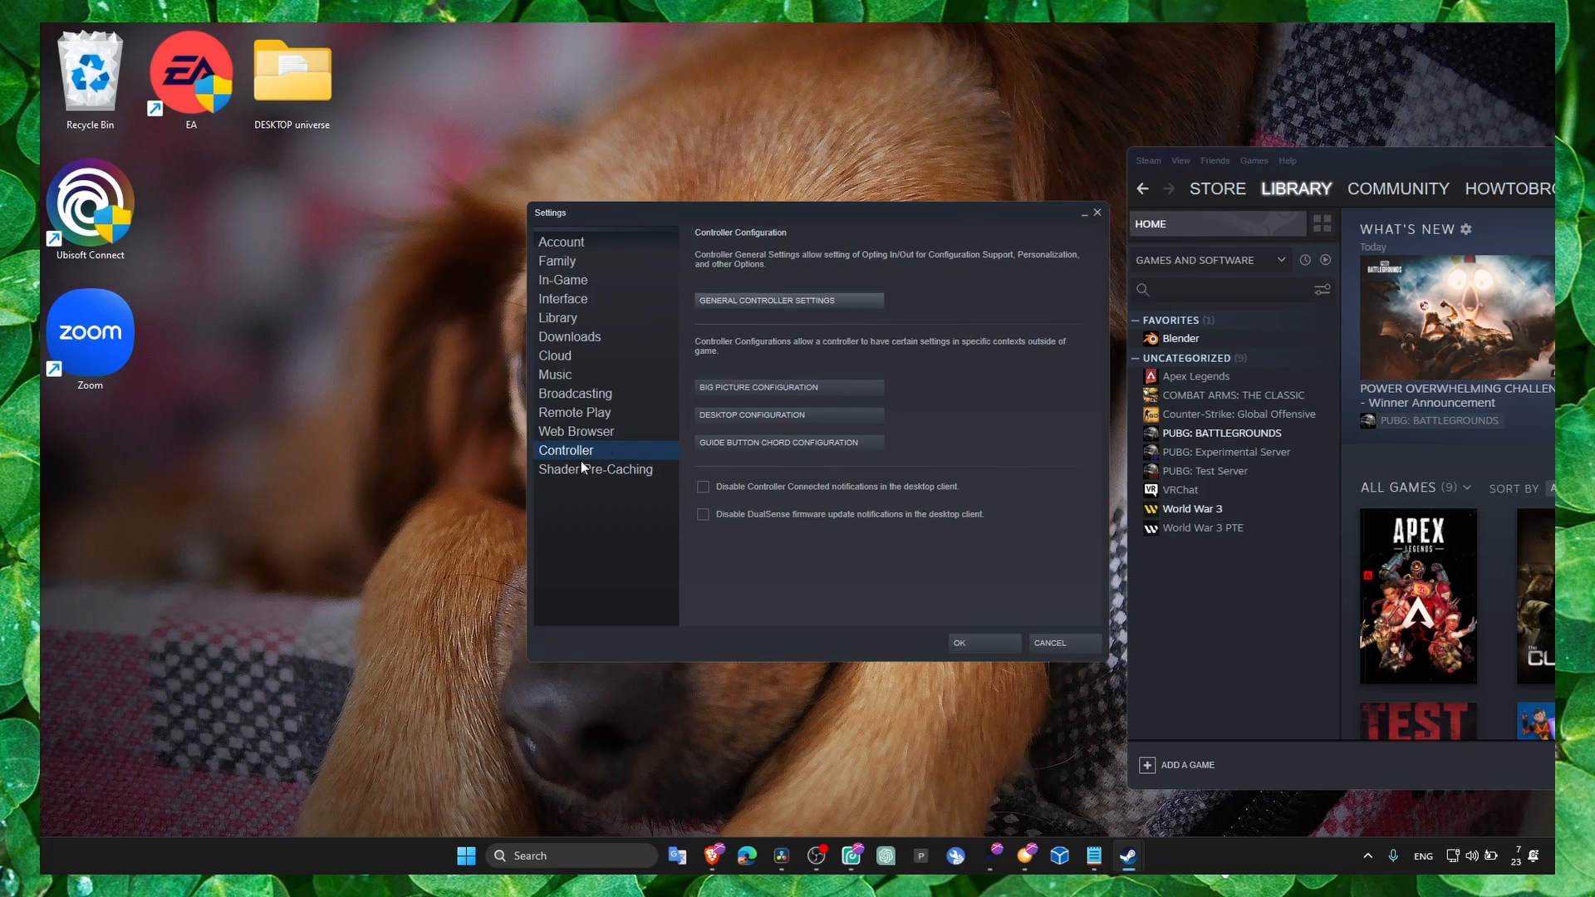
Open General Controller Settings and dismiss the compatibility-mode warning with Continue
left_click(789, 300)
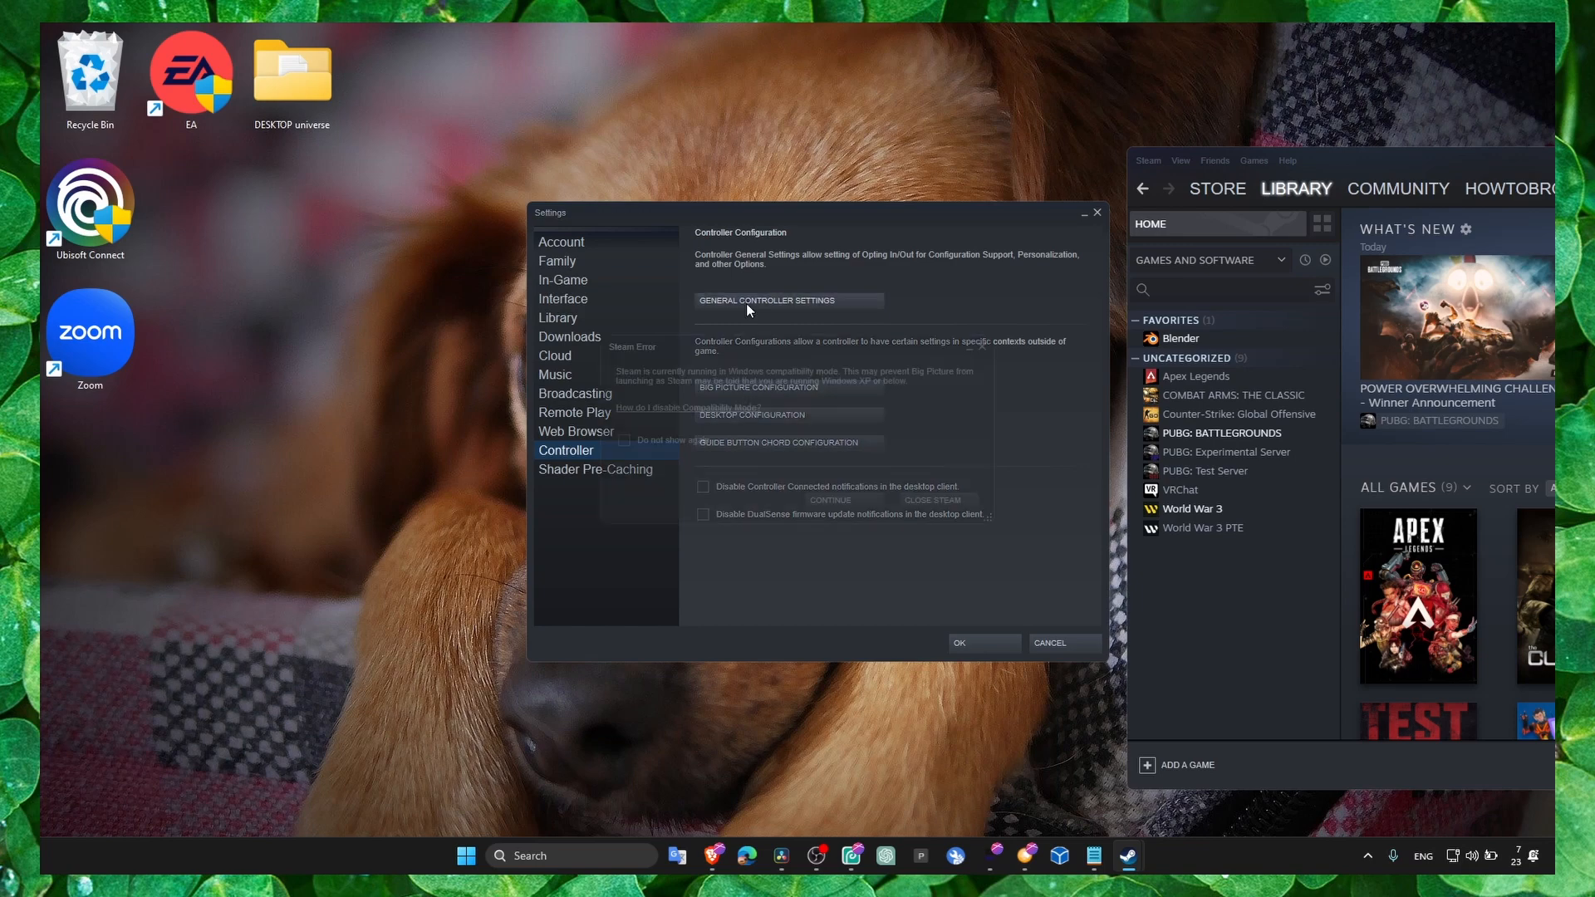
left_click(789, 300)
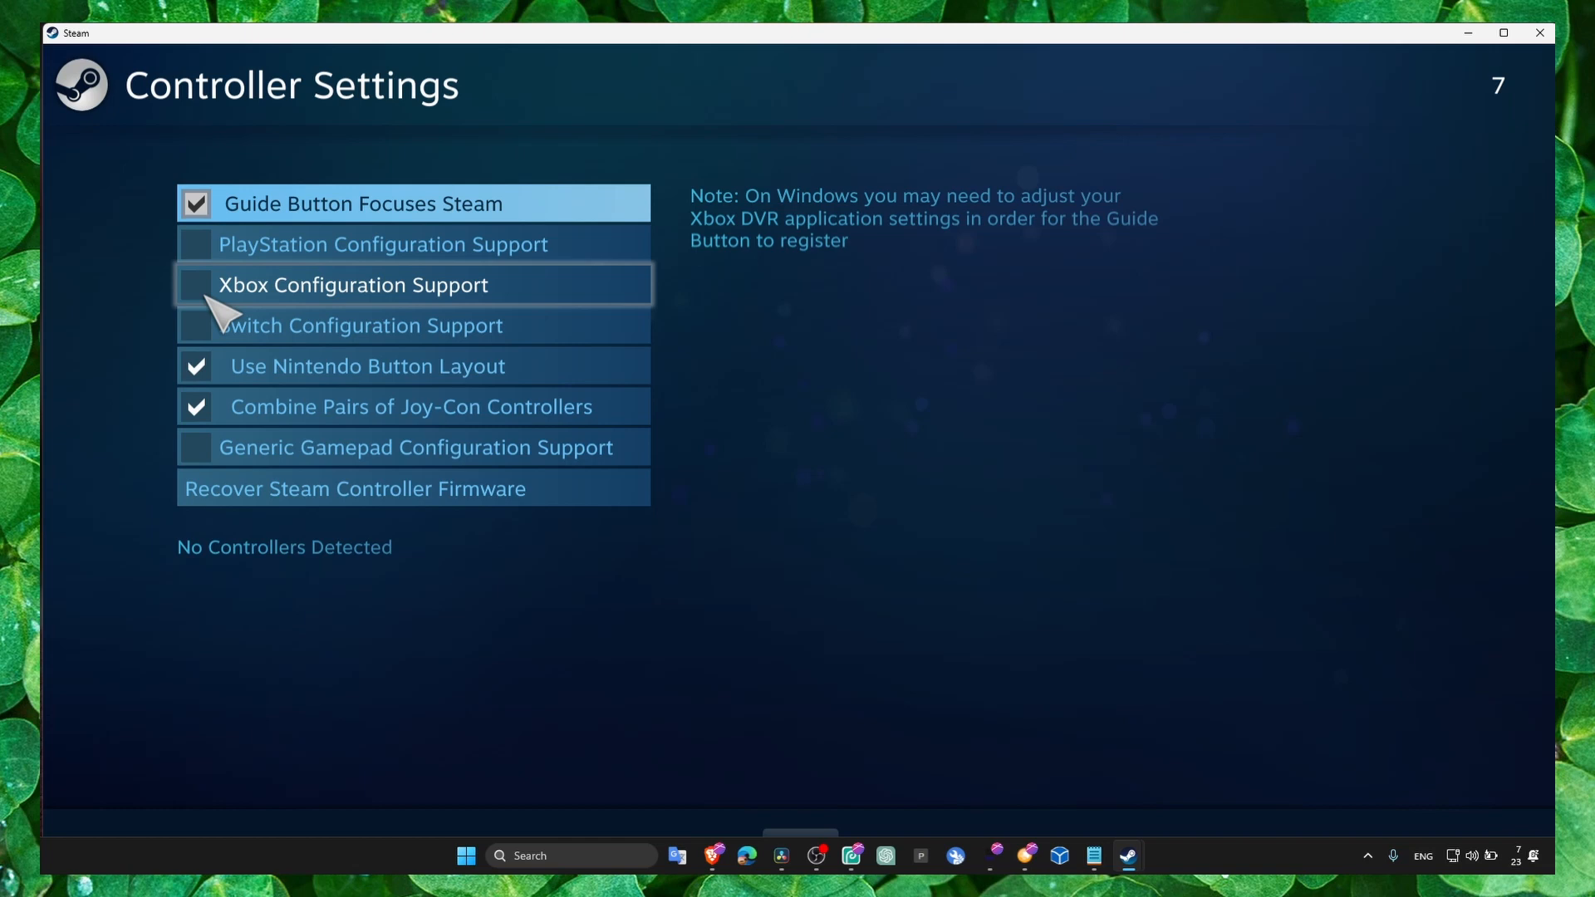
Check Xbox Configuration Support, then exit Big Picture back to the Controller settings page
left_click(196, 285)
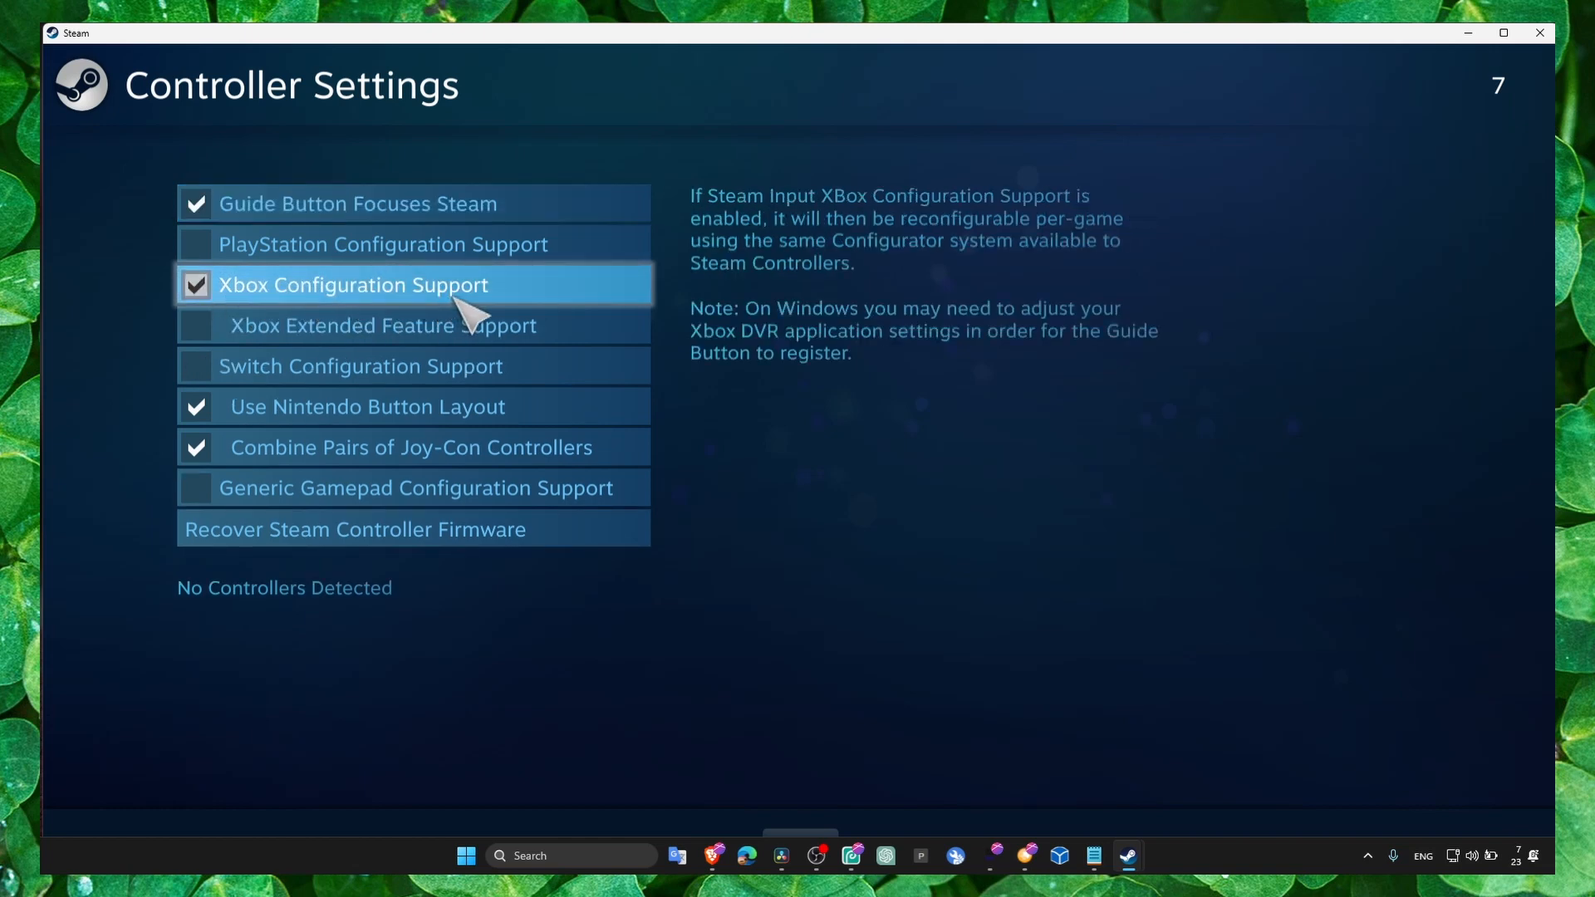
left_click(197, 326)
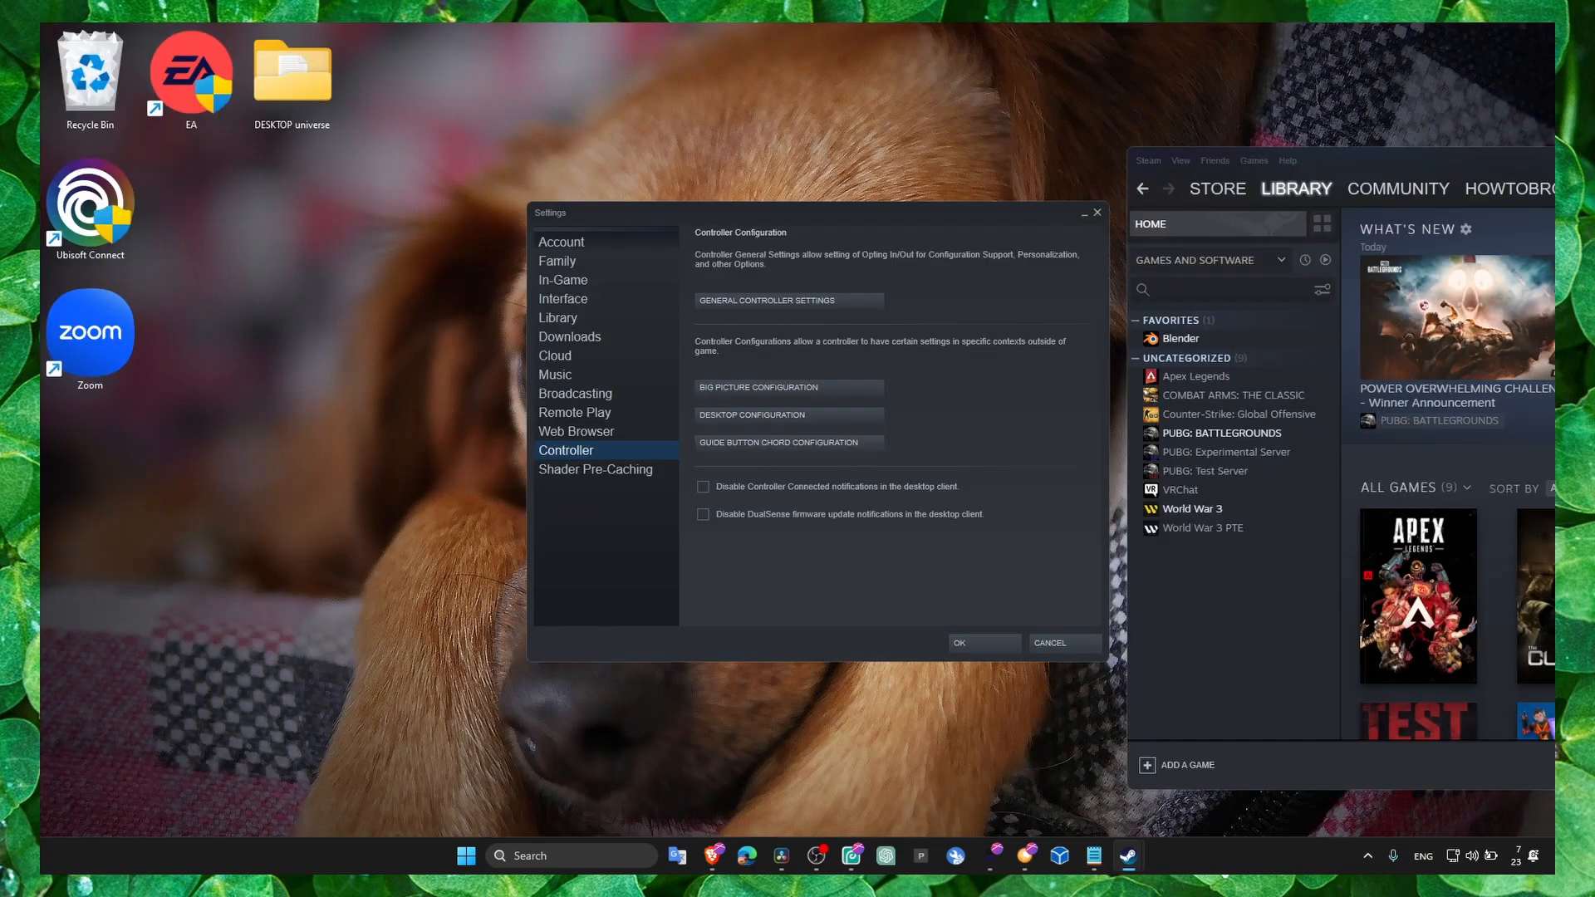
mouse_move(1105, 218)
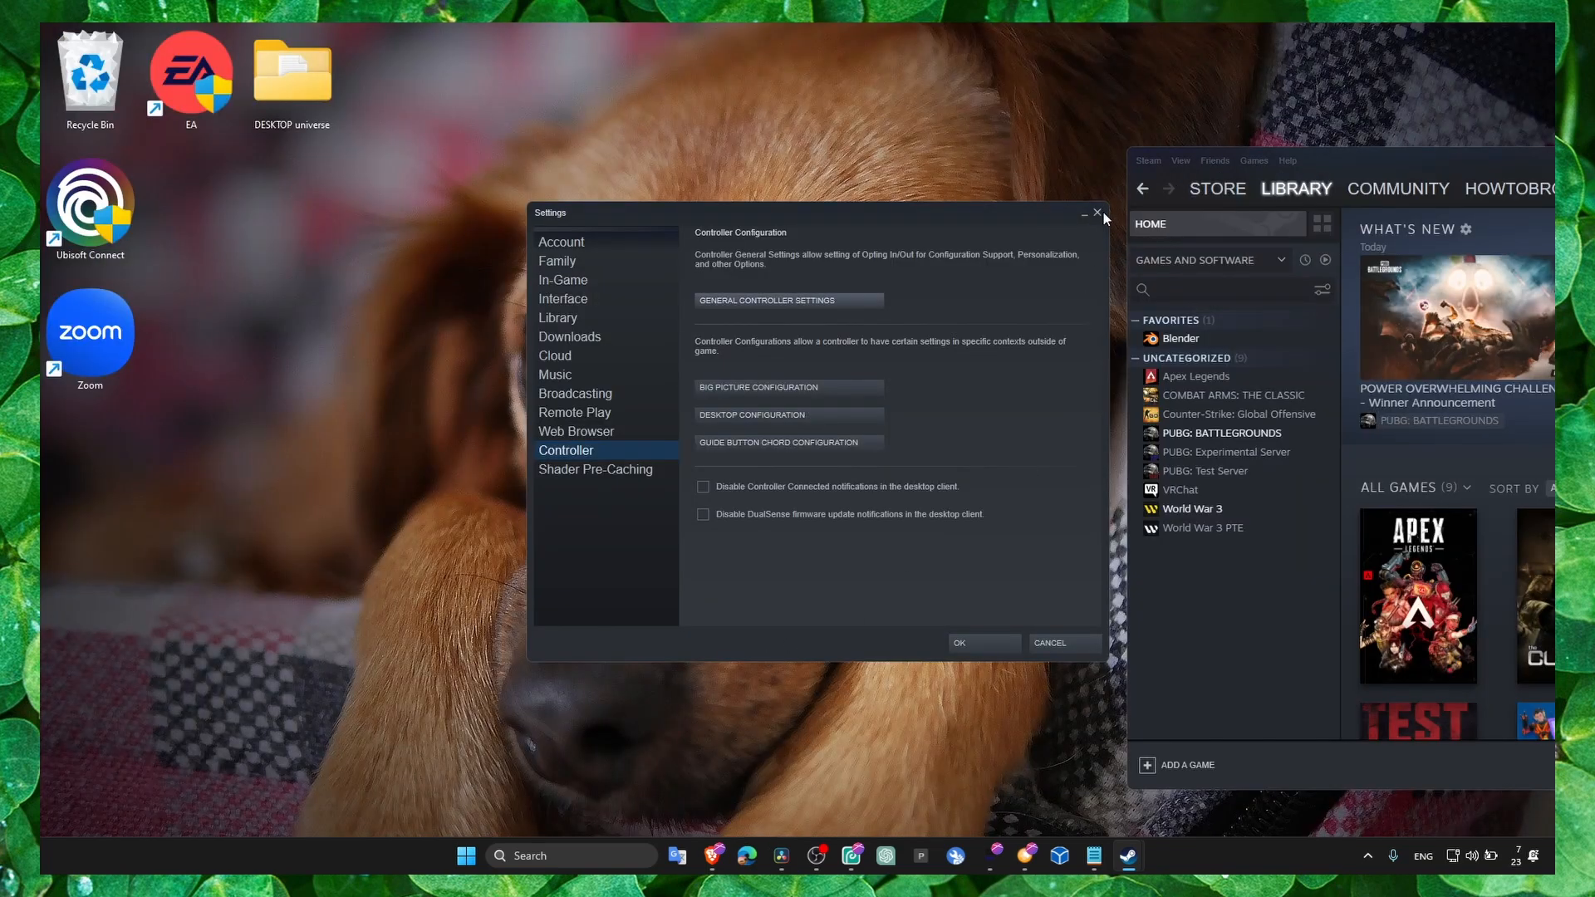
From the Library, open World War 3's Properties window via its right-click menu
left_click(1097, 212)
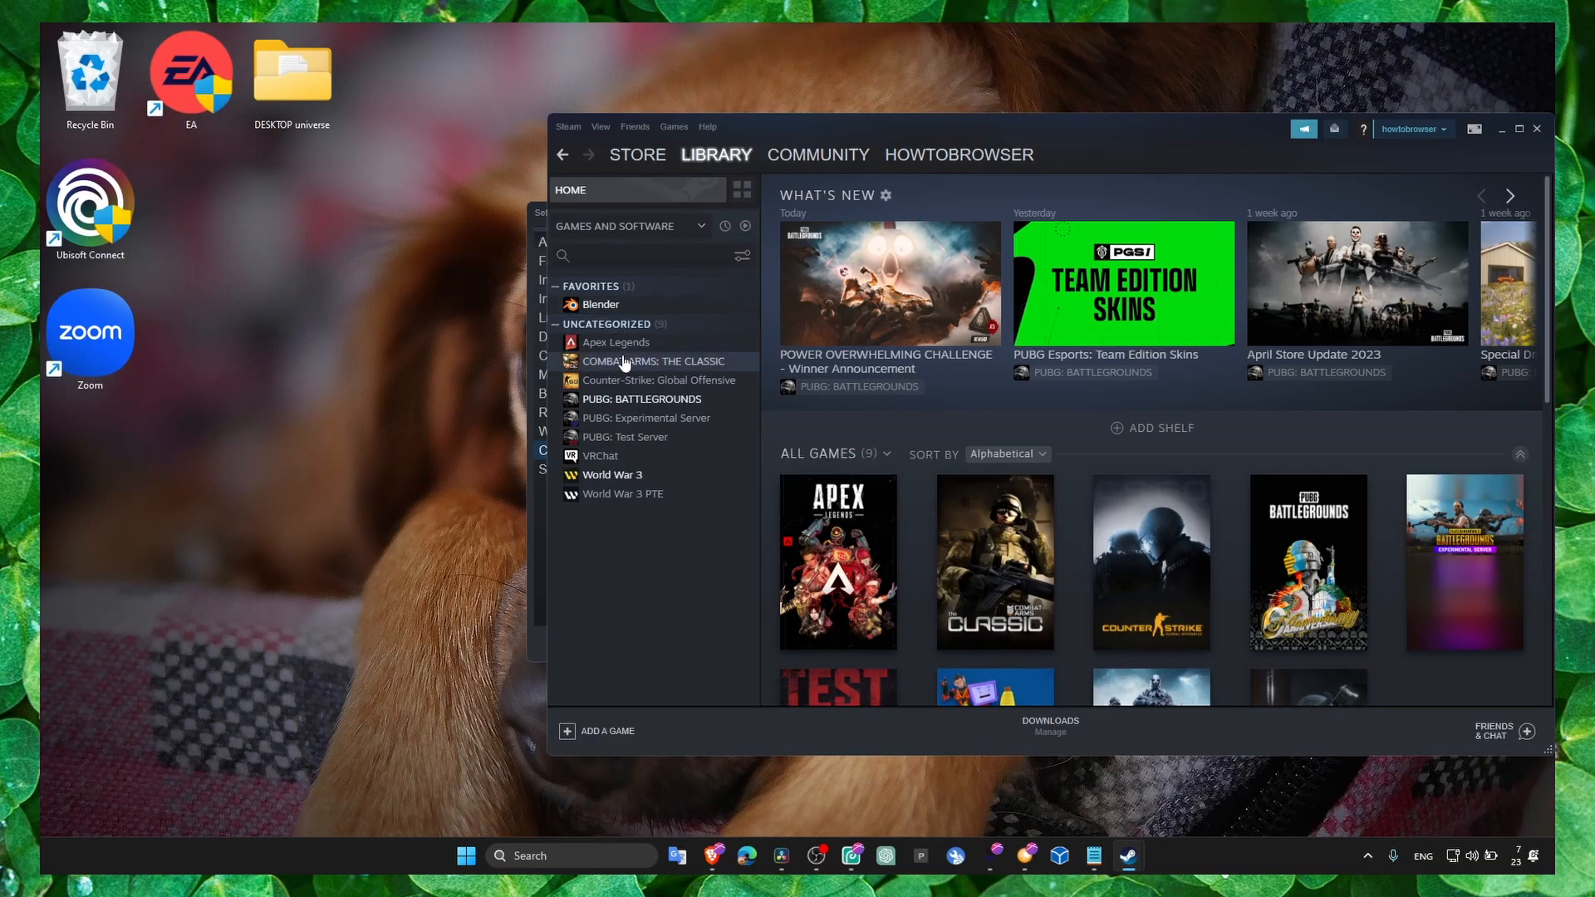
right_click(641, 399)
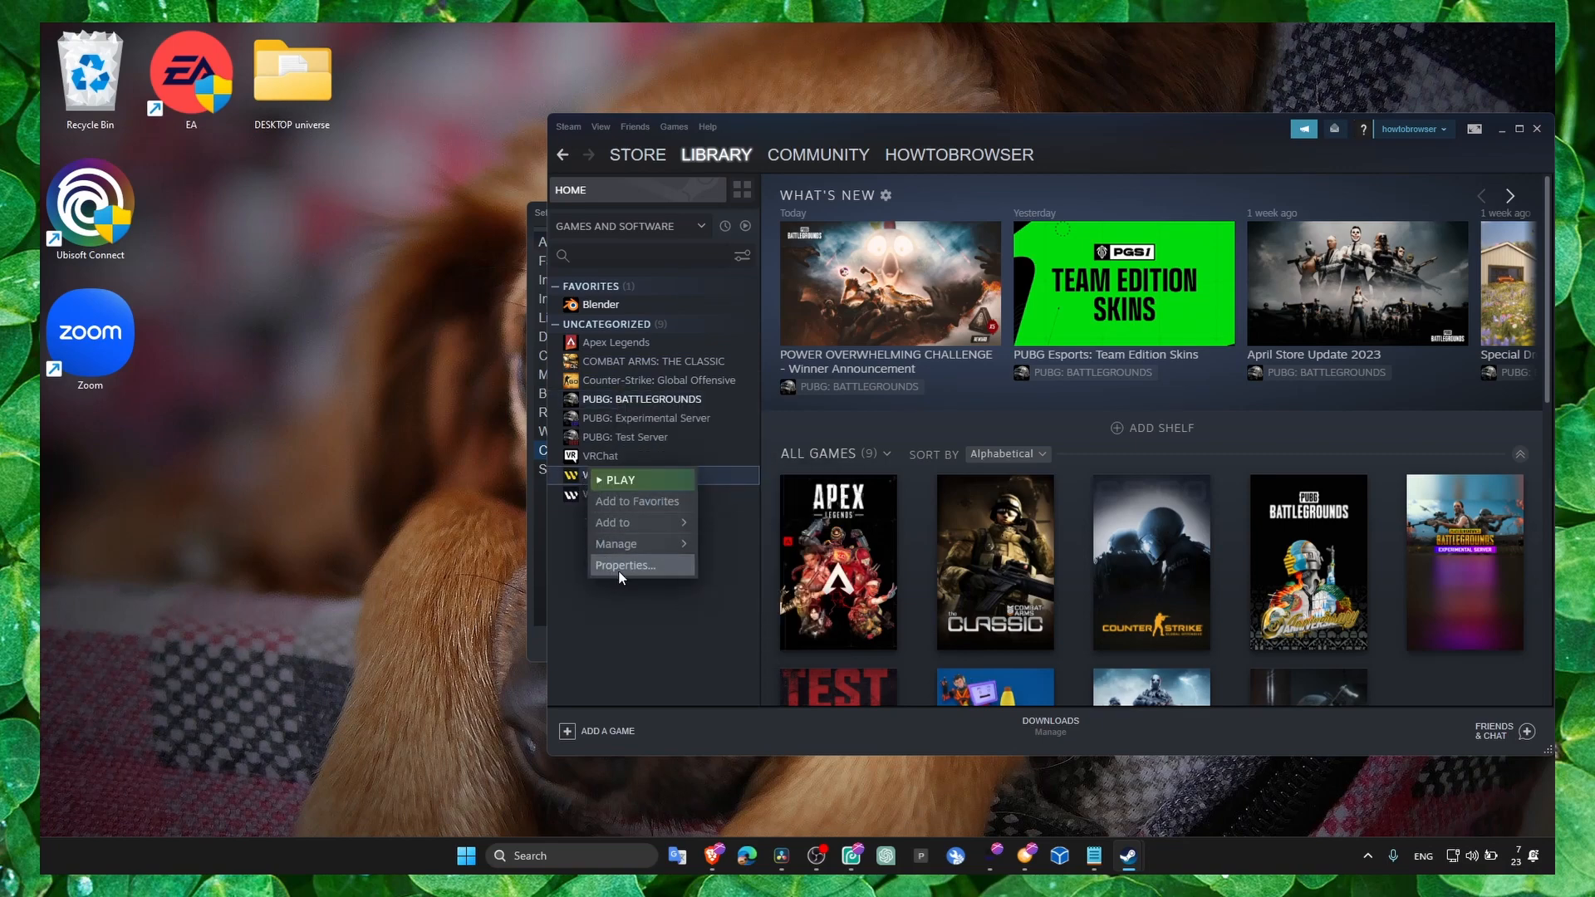
left_click(625, 565)
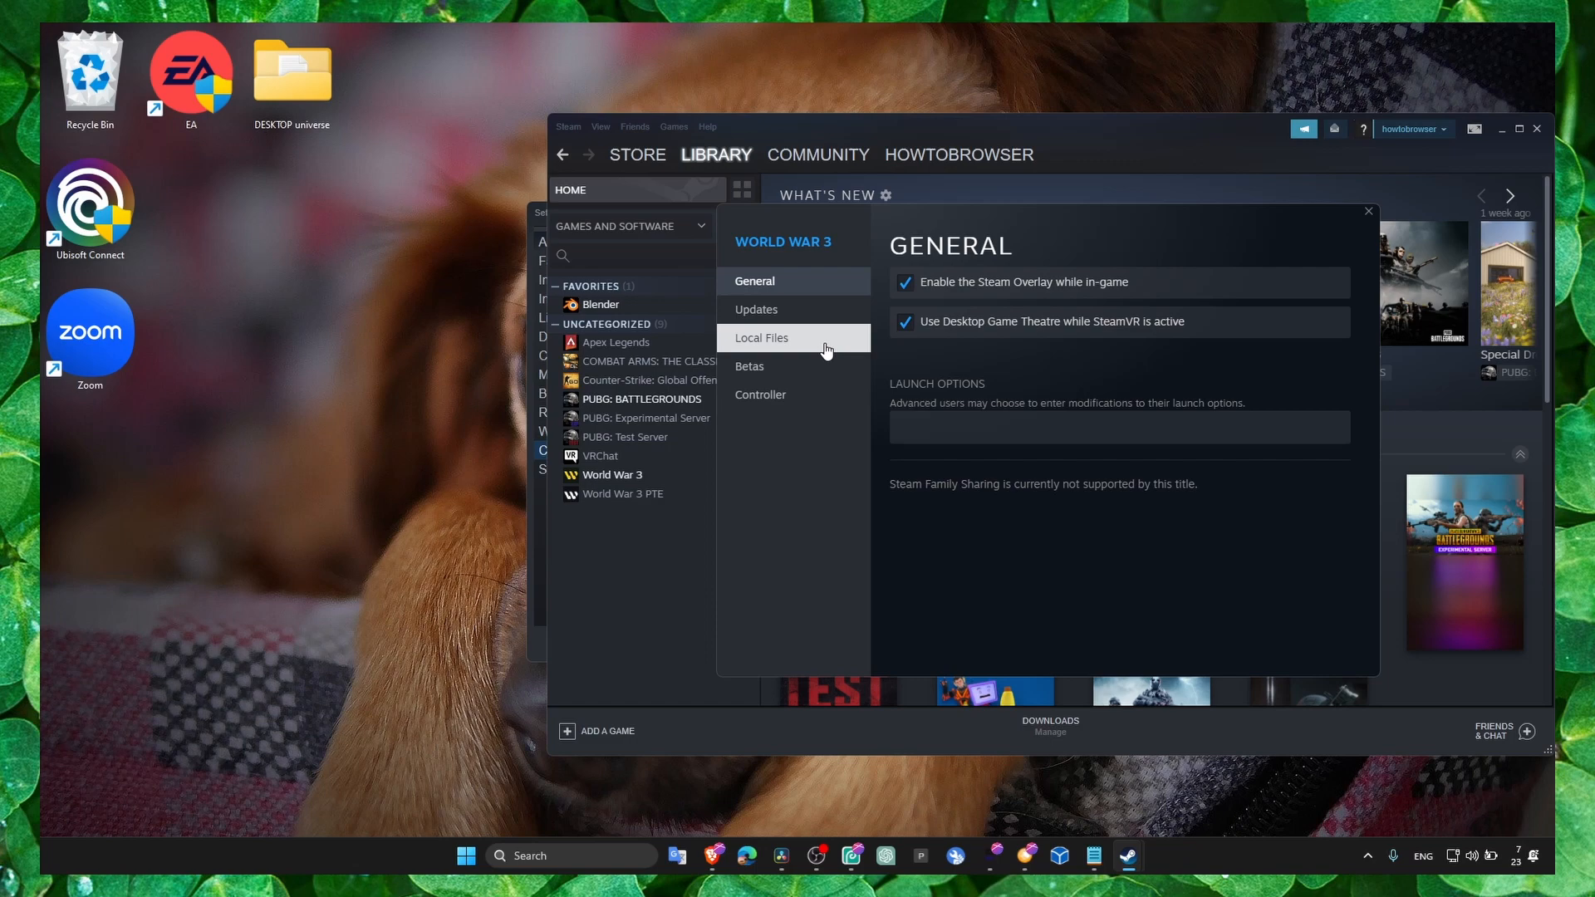
On the Controller page, set World War 3's override to Disable Steam Input
left_click(760, 394)
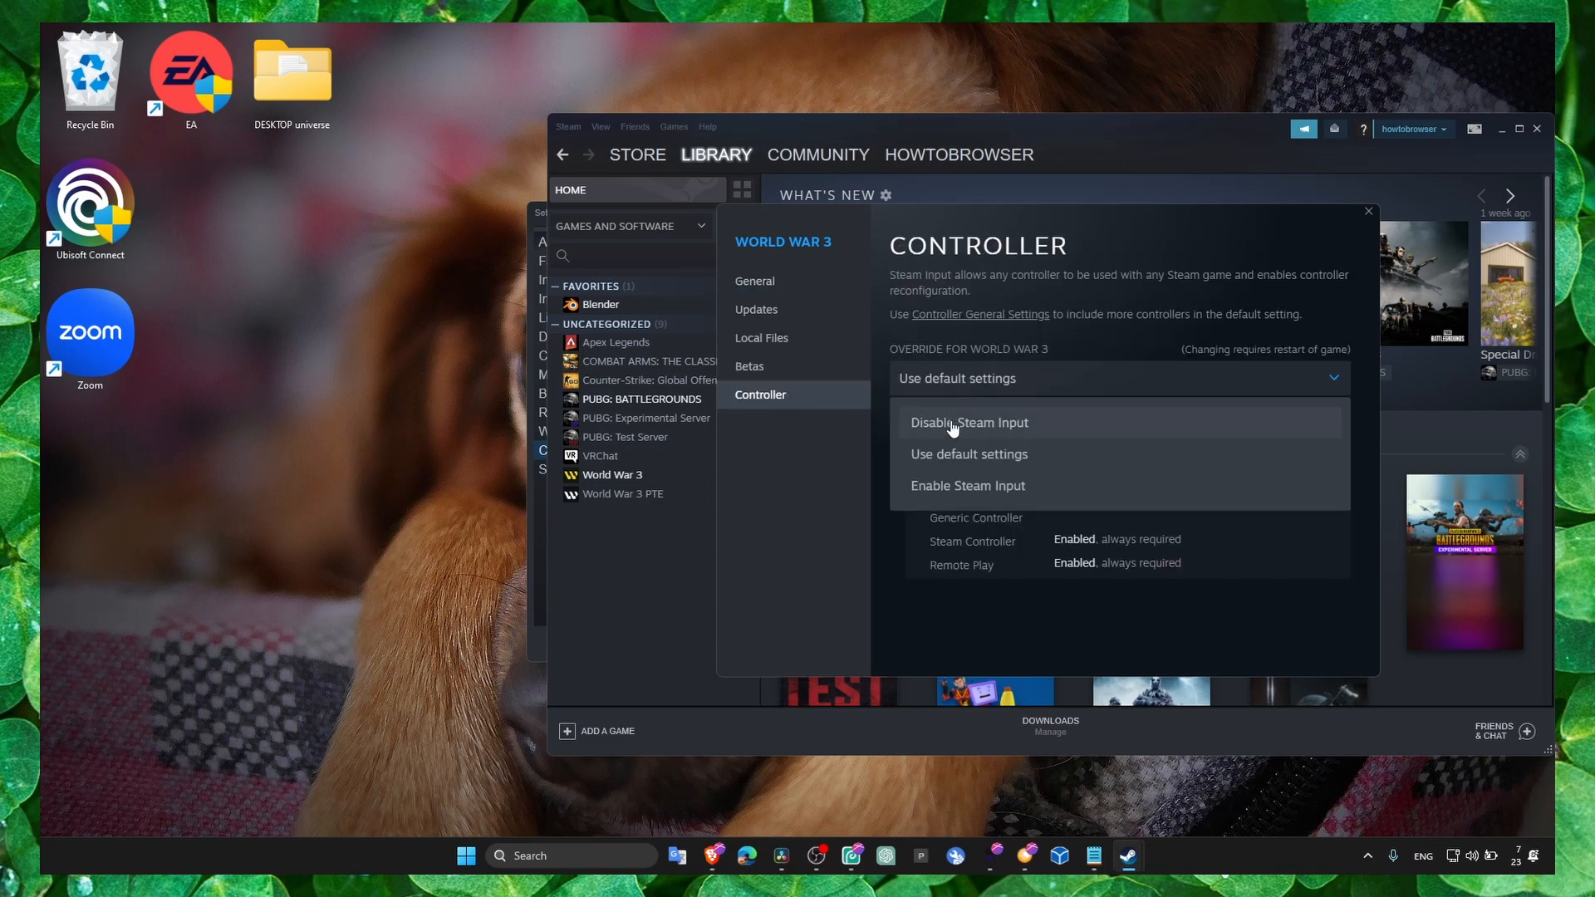
left_click(969, 423)
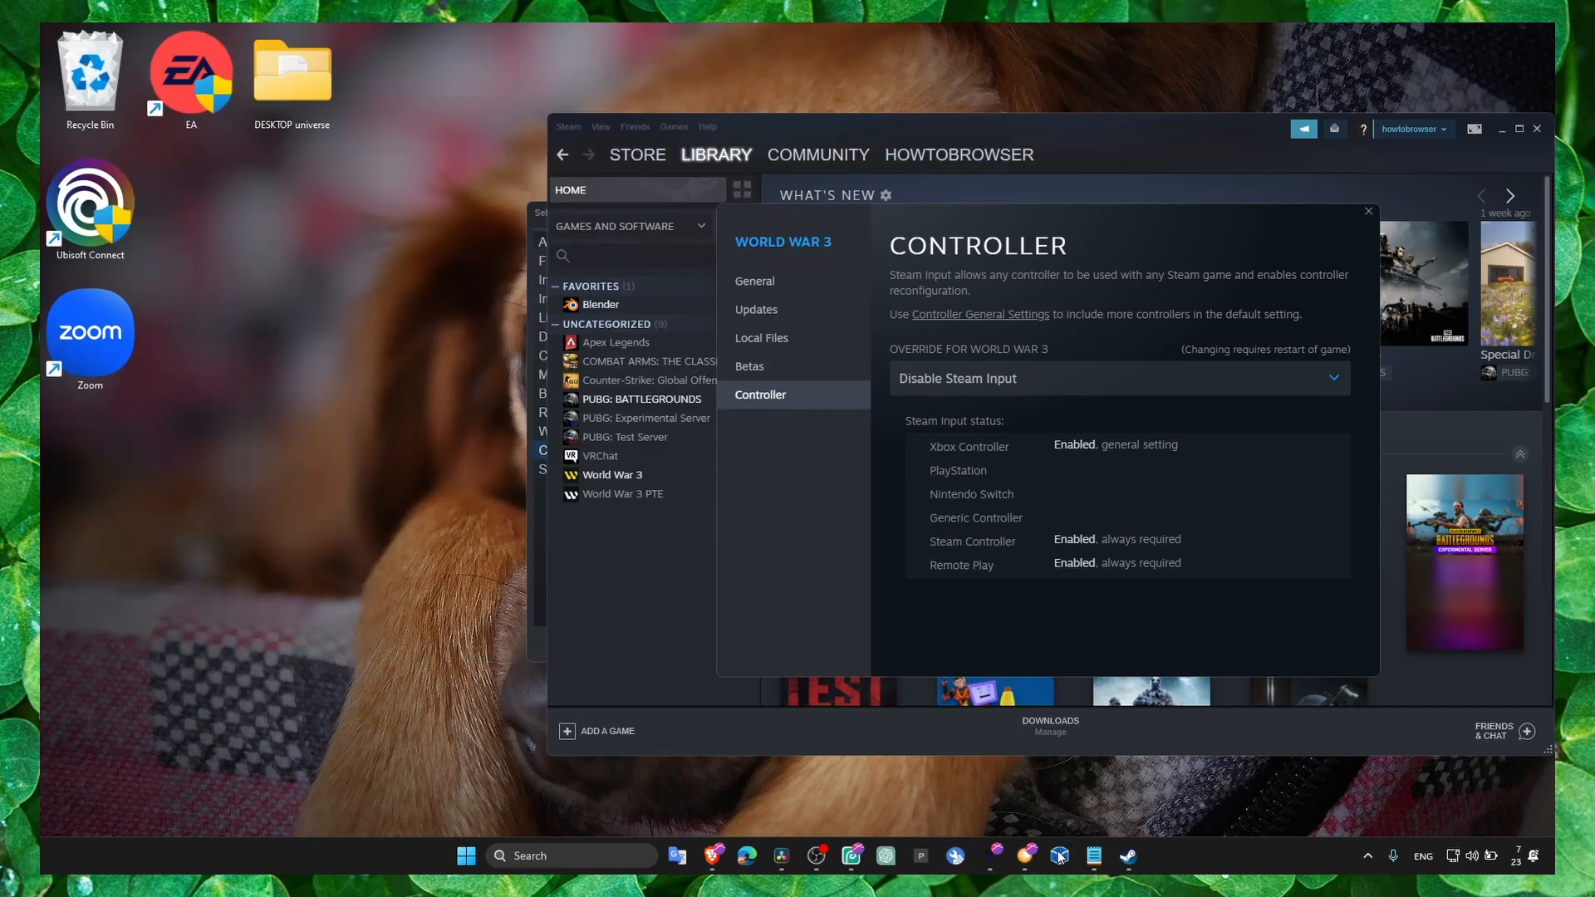
left_click(1120, 379)
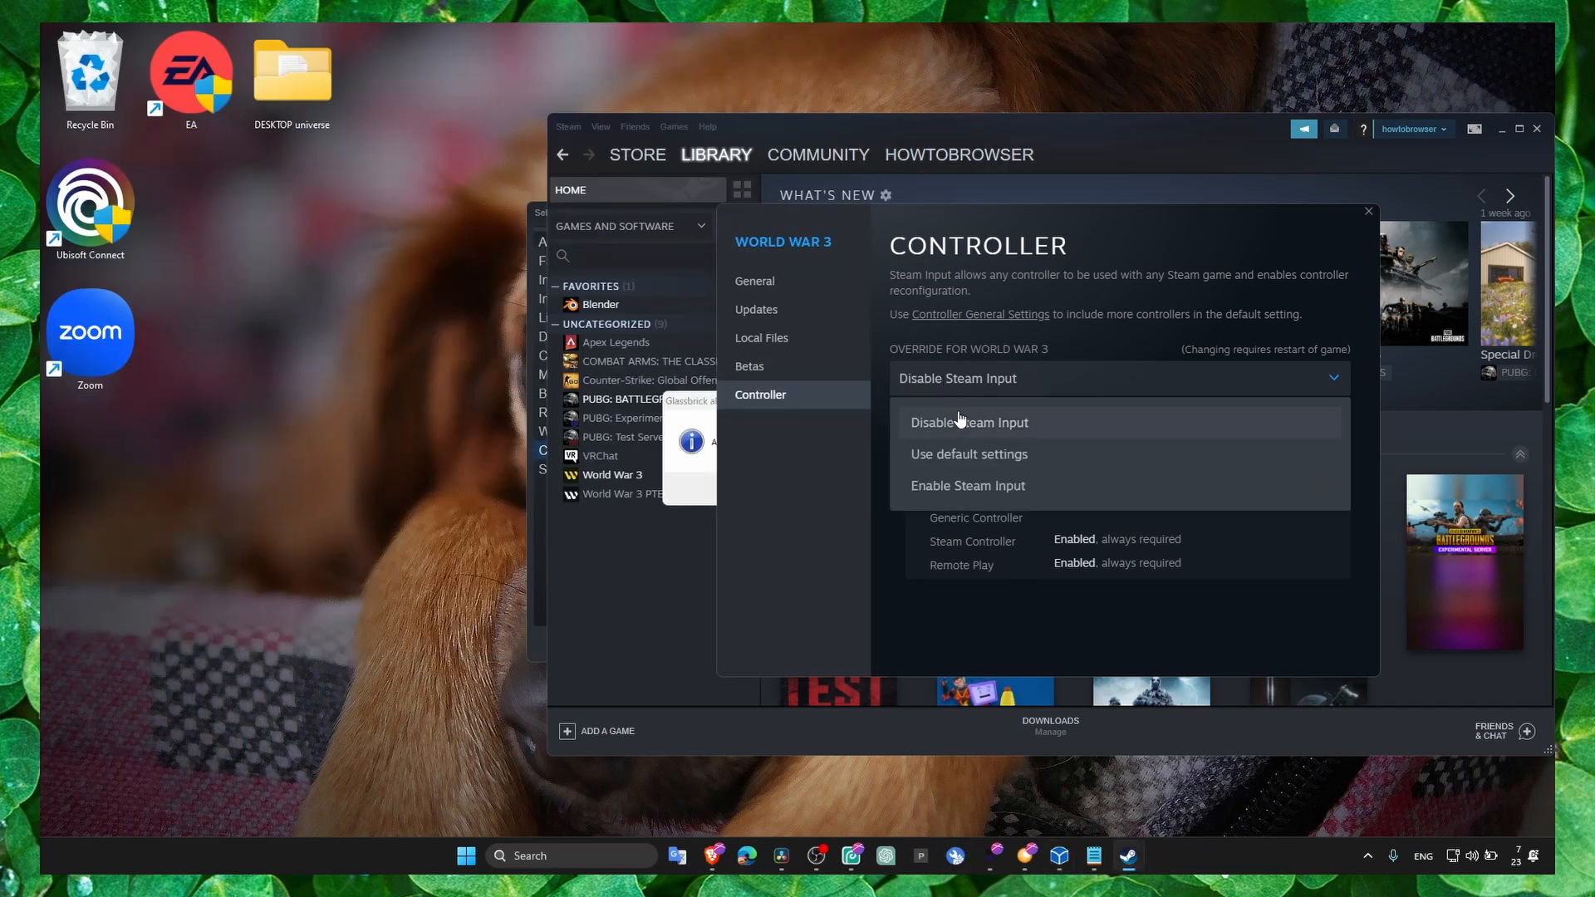
left_click(969, 422)
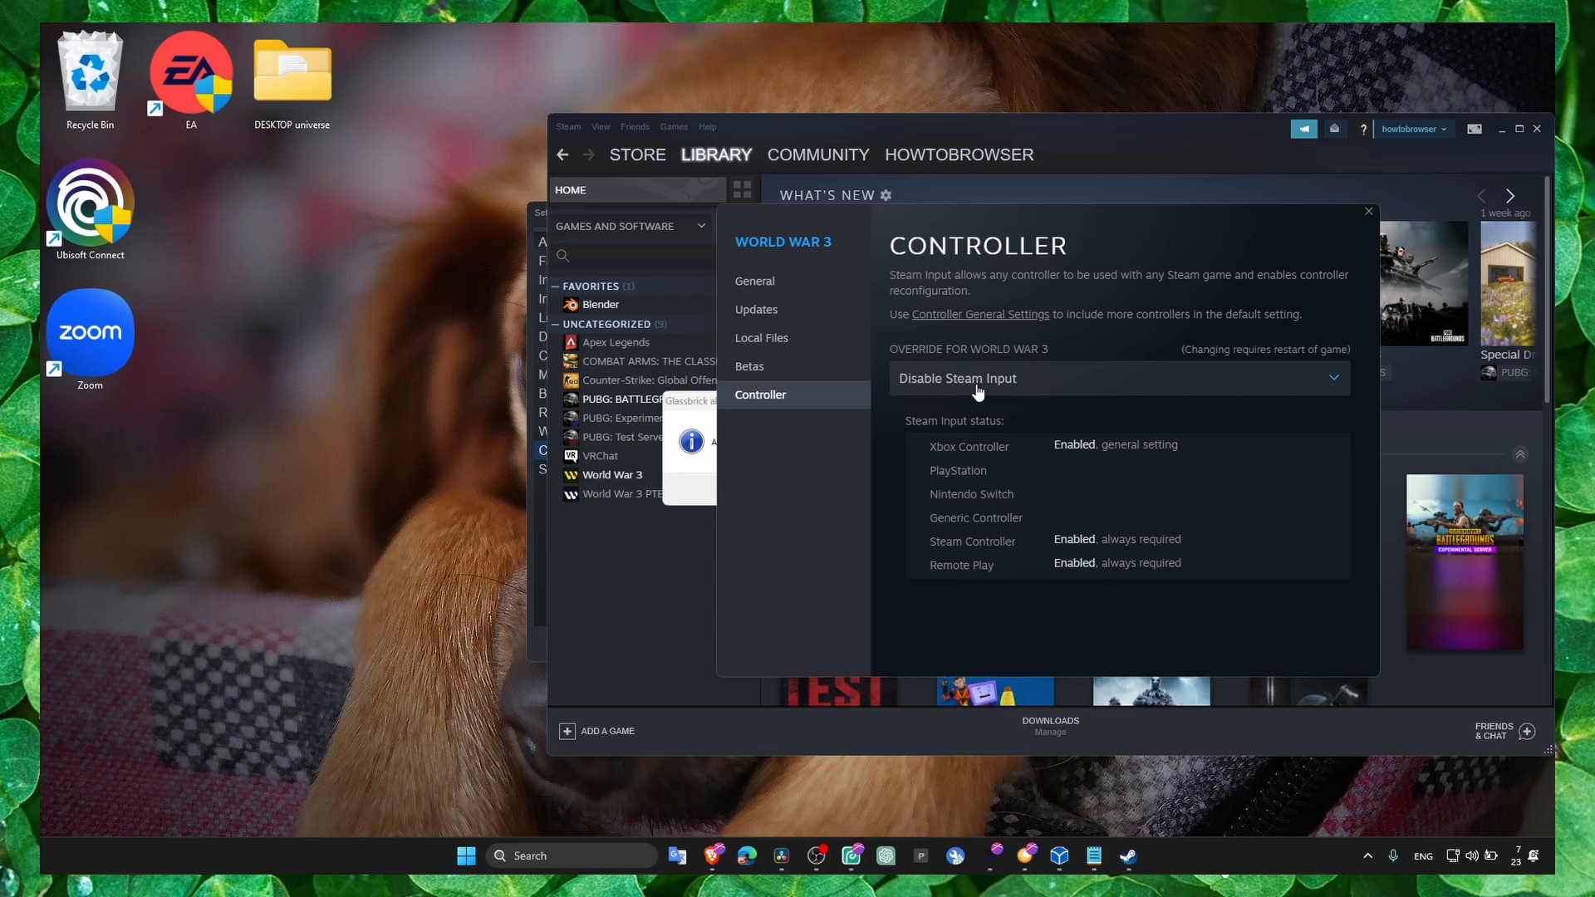
mouse_move(776, 423)
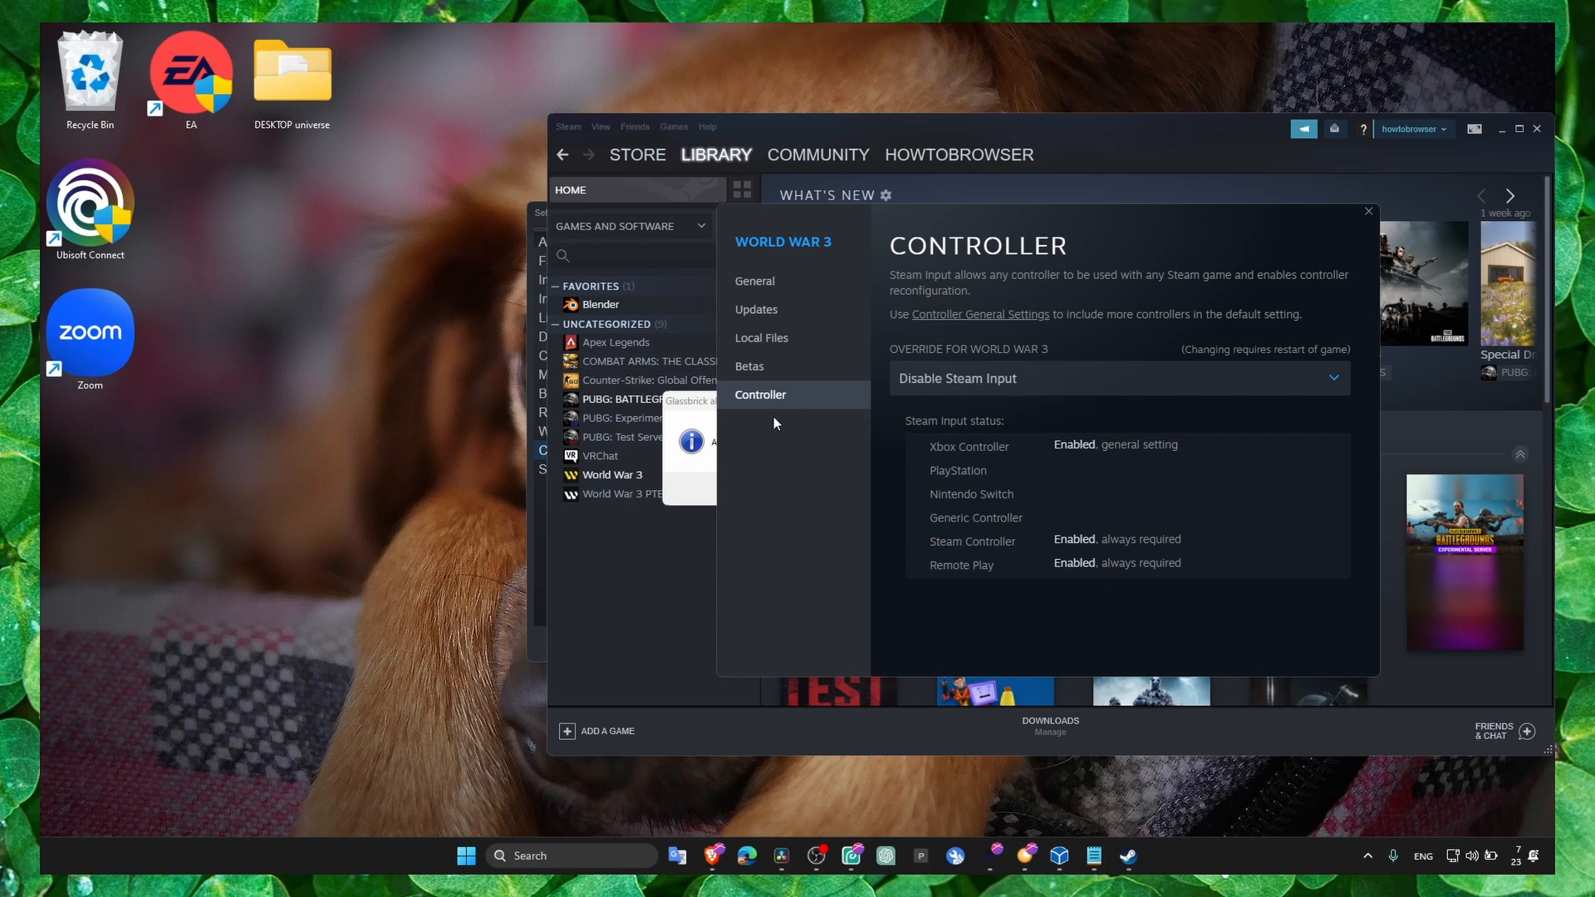